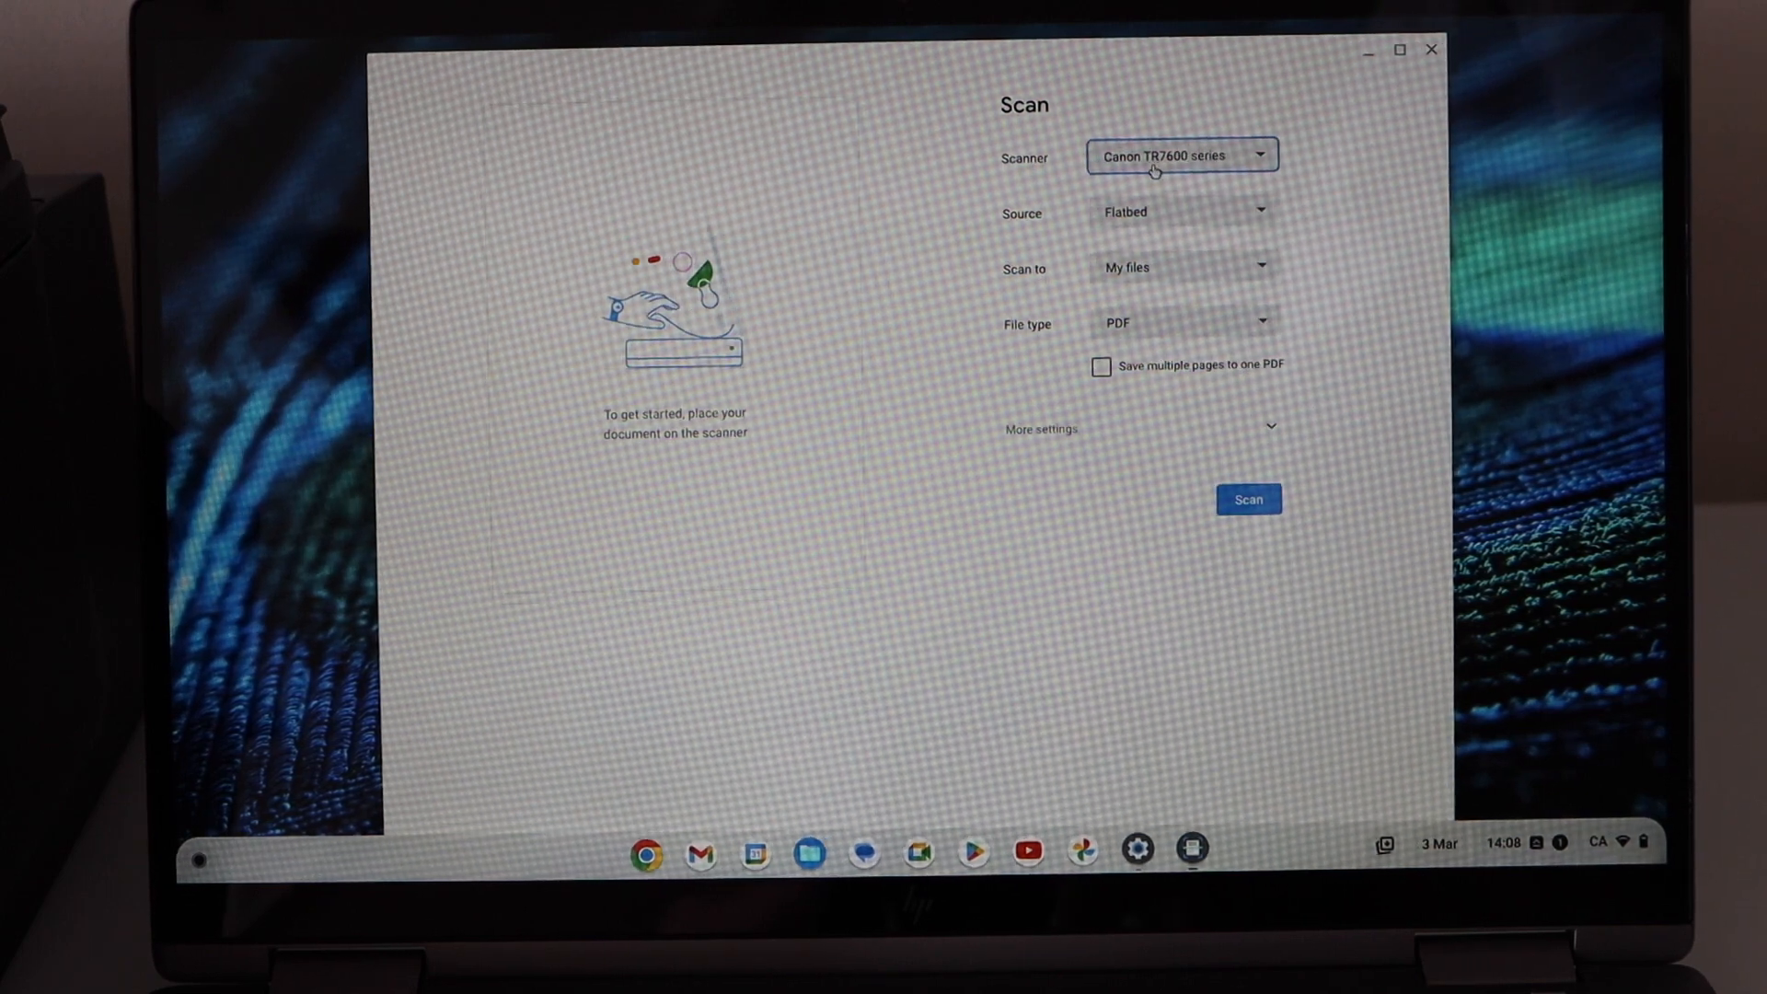
# Step: Pick Canon TR7600 series, set the source to Document feeder (one-sided), and start scanning
pyautogui.click(1180, 156)
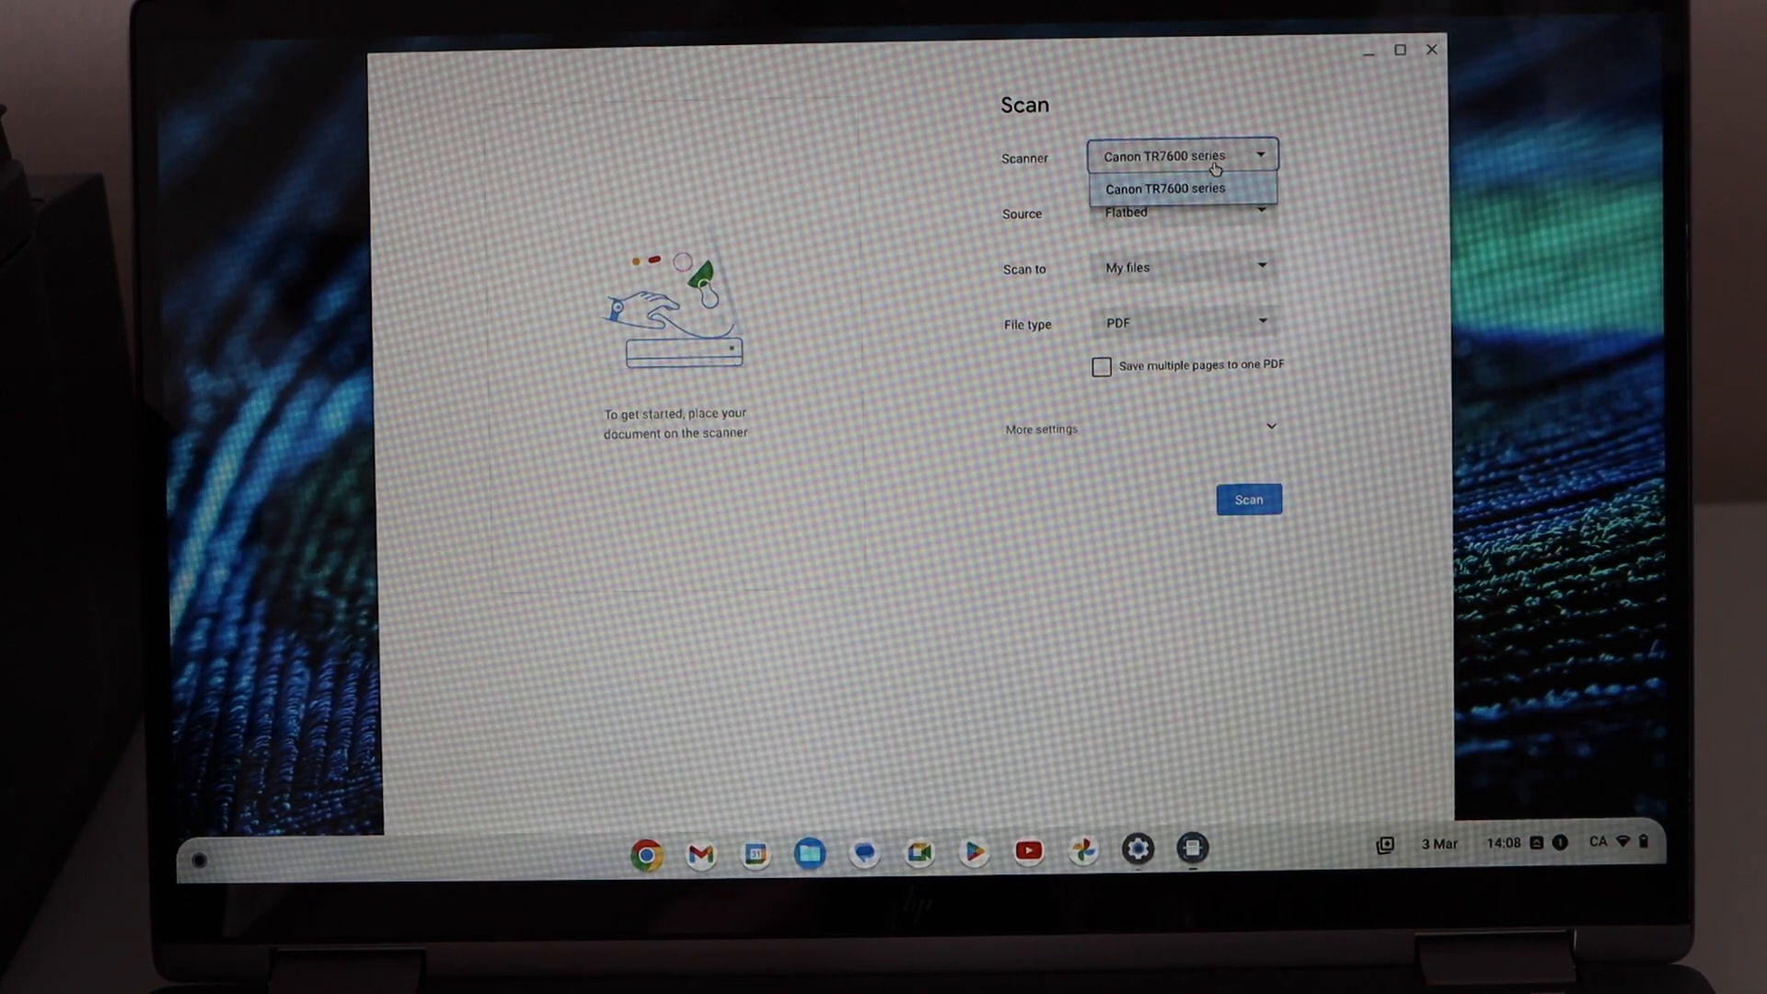
pyautogui.click(1166, 187)
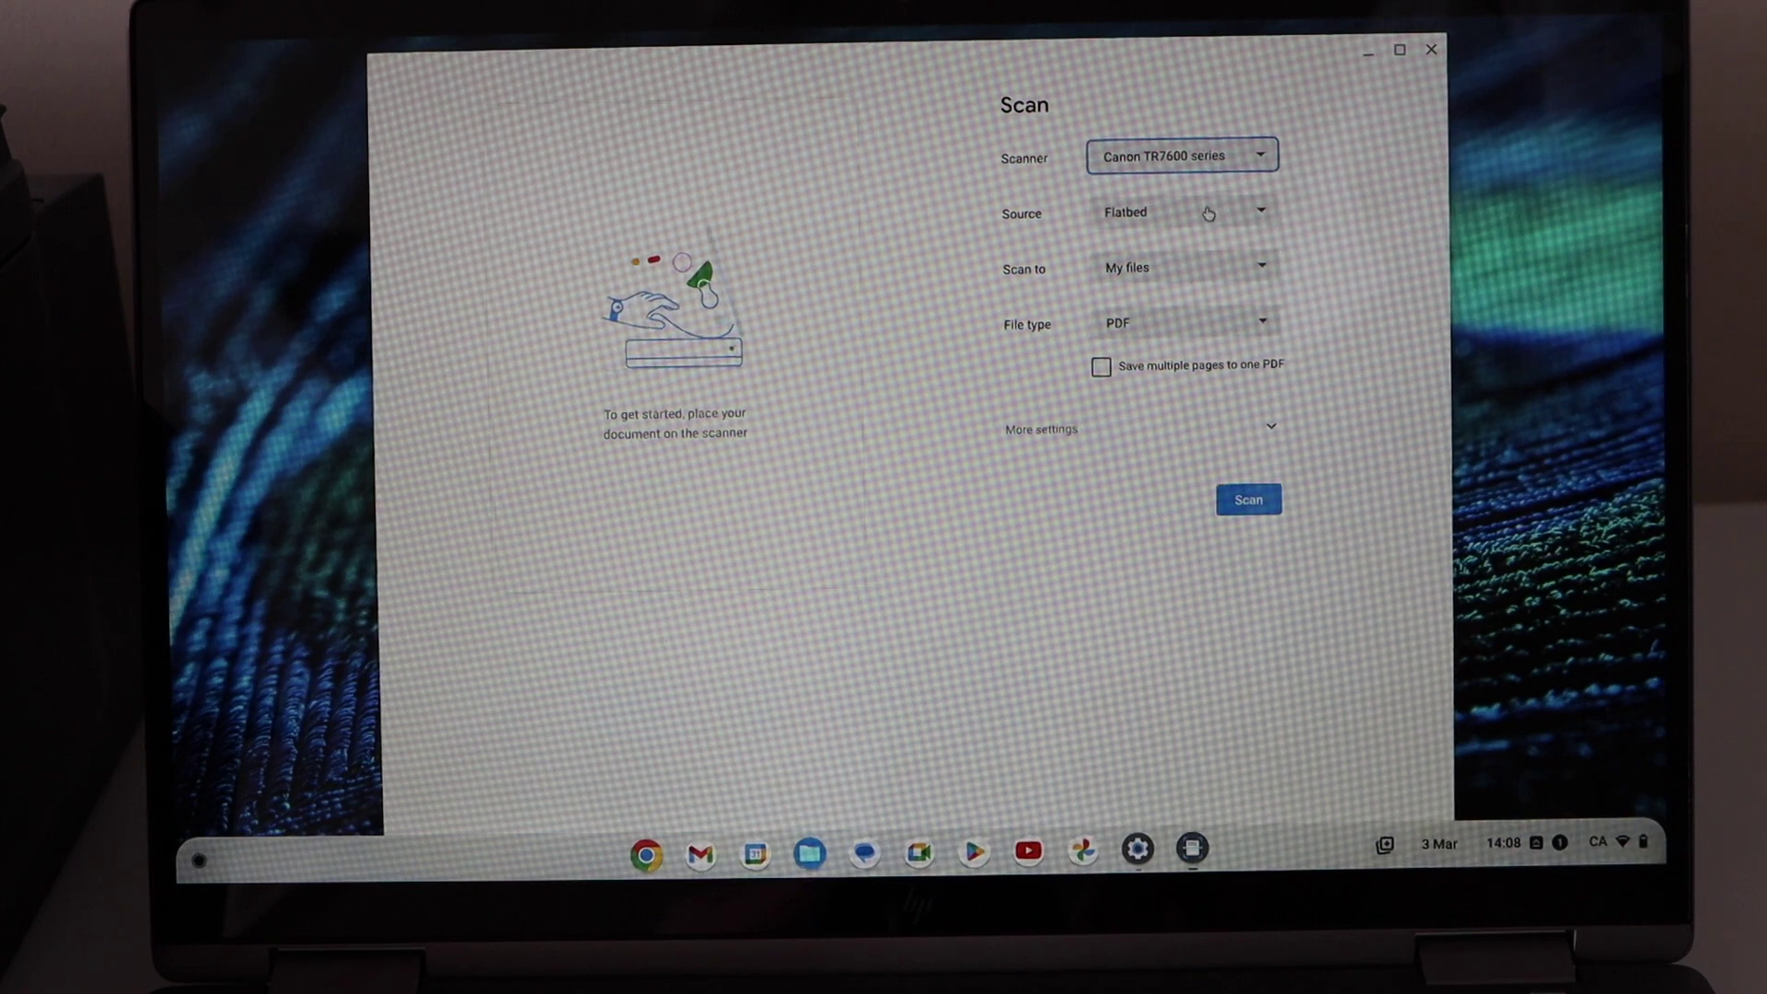
pyautogui.click(1181, 212)
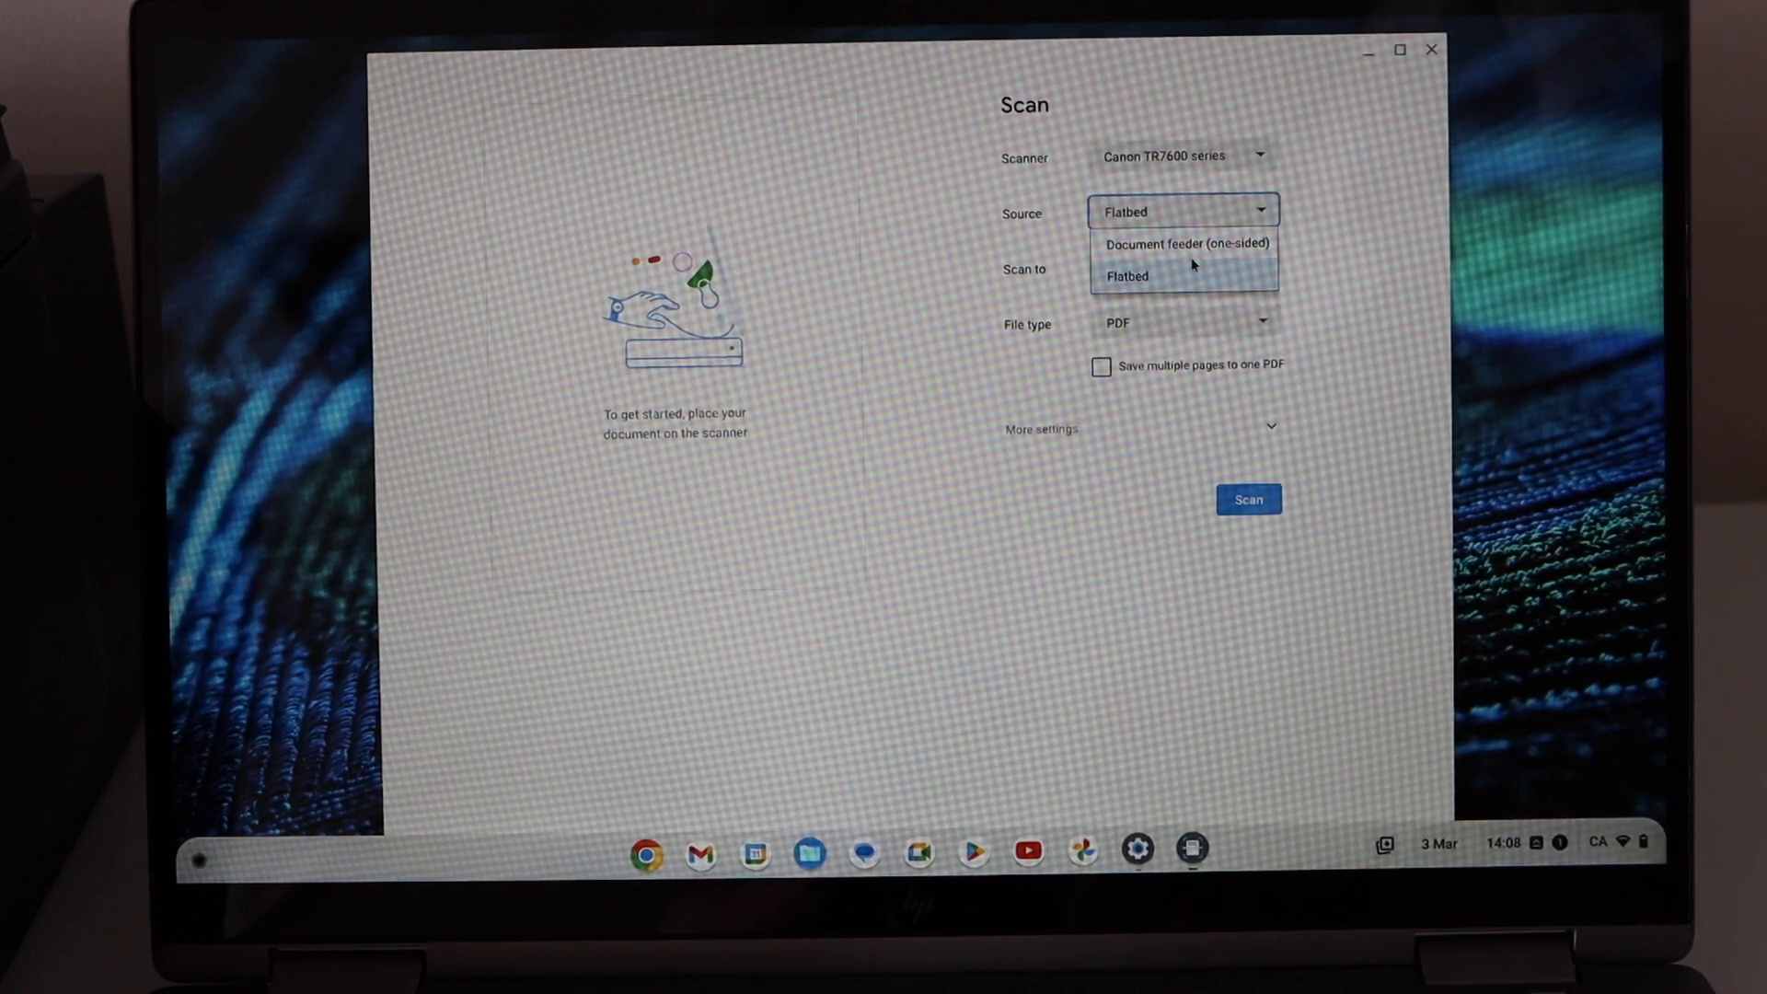
pyautogui.click(1183, 243)
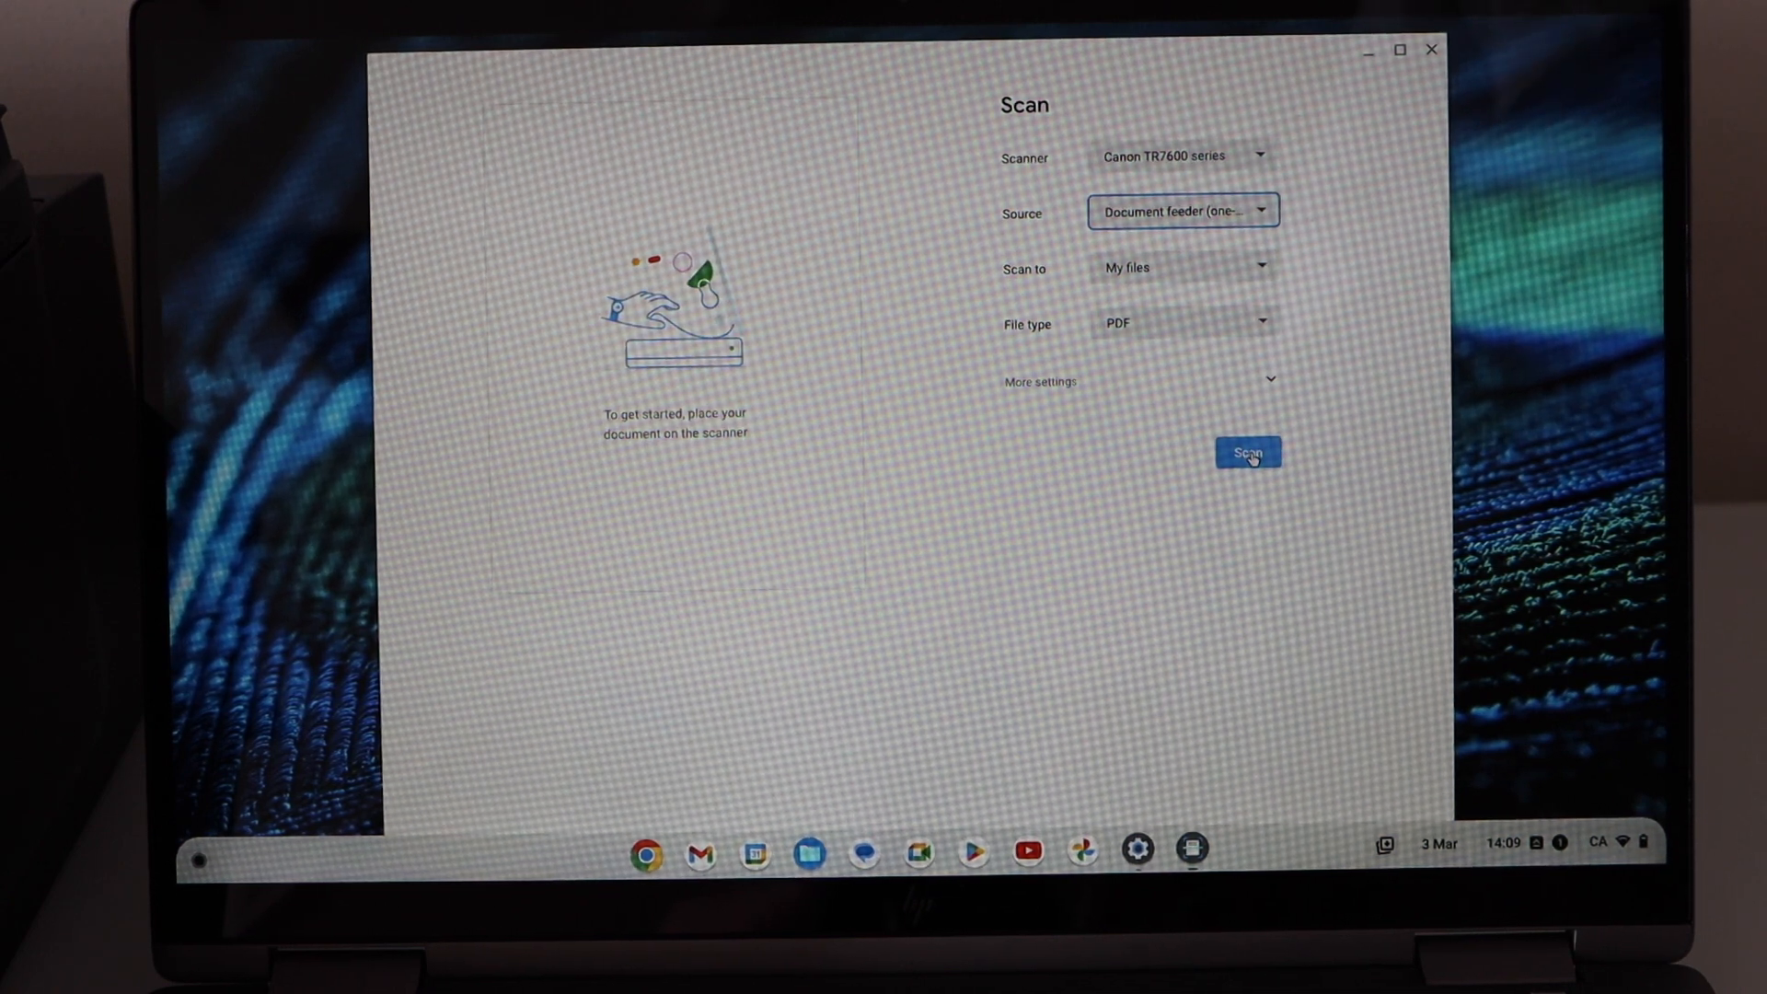
pyautogui.click(1246, 452)
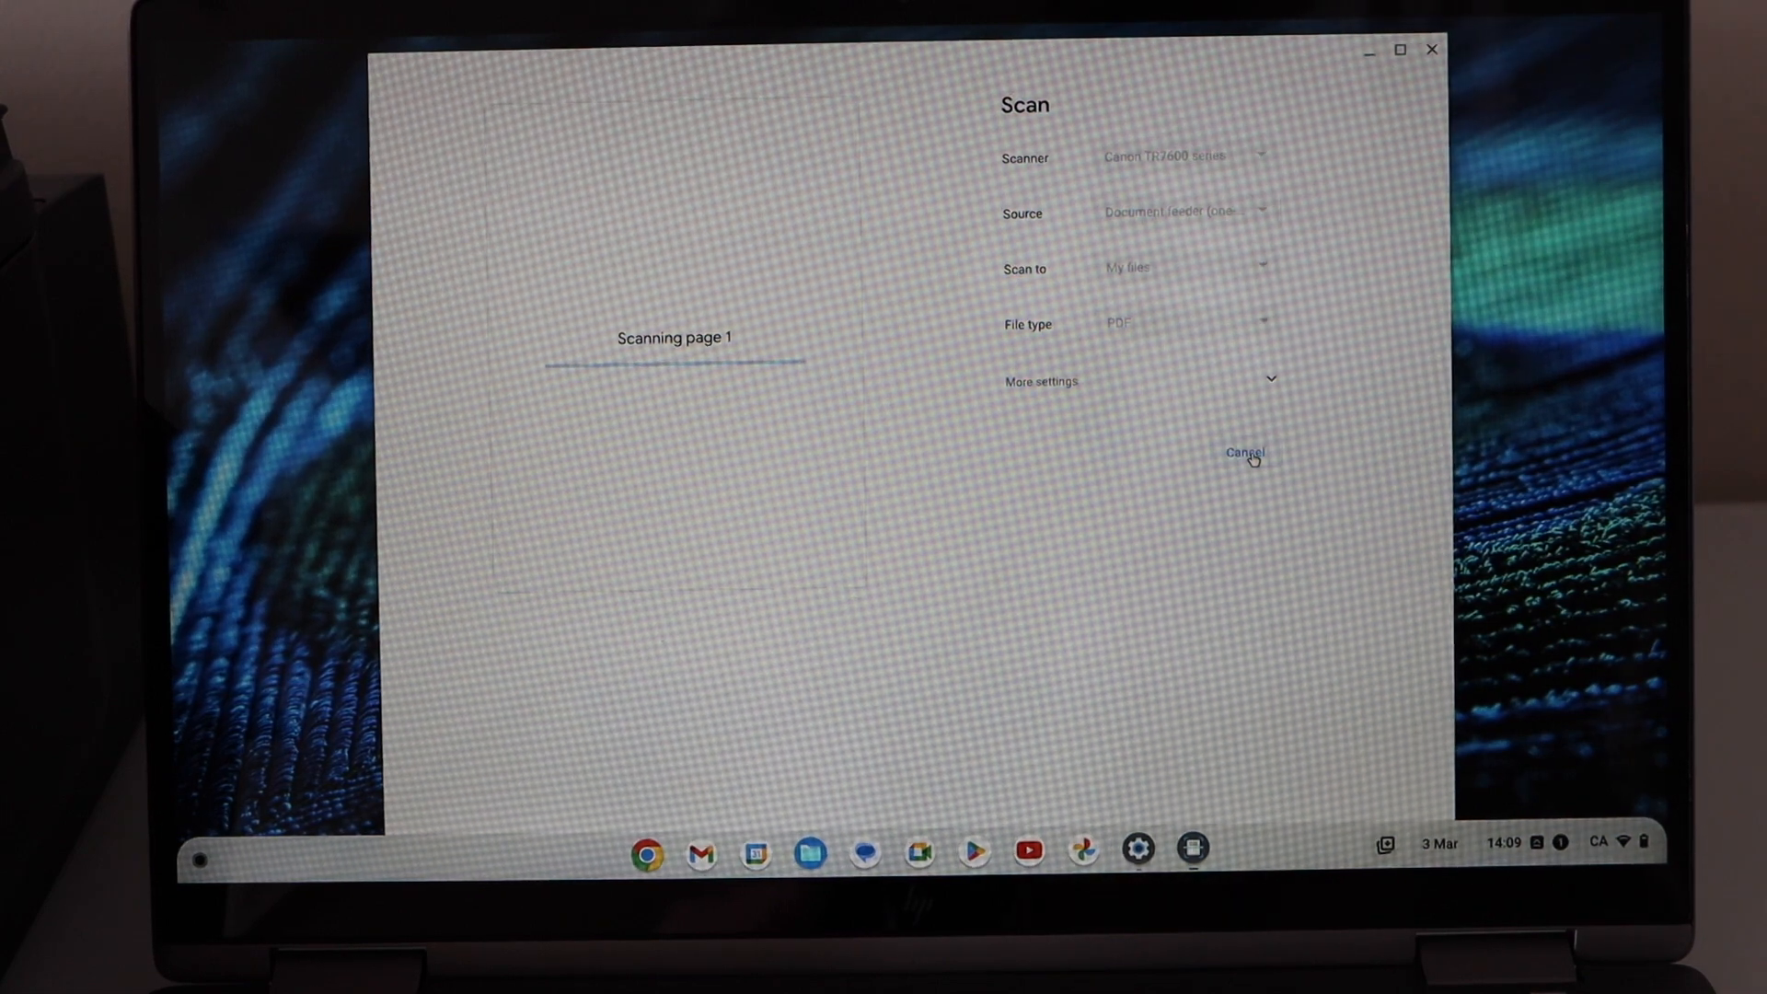